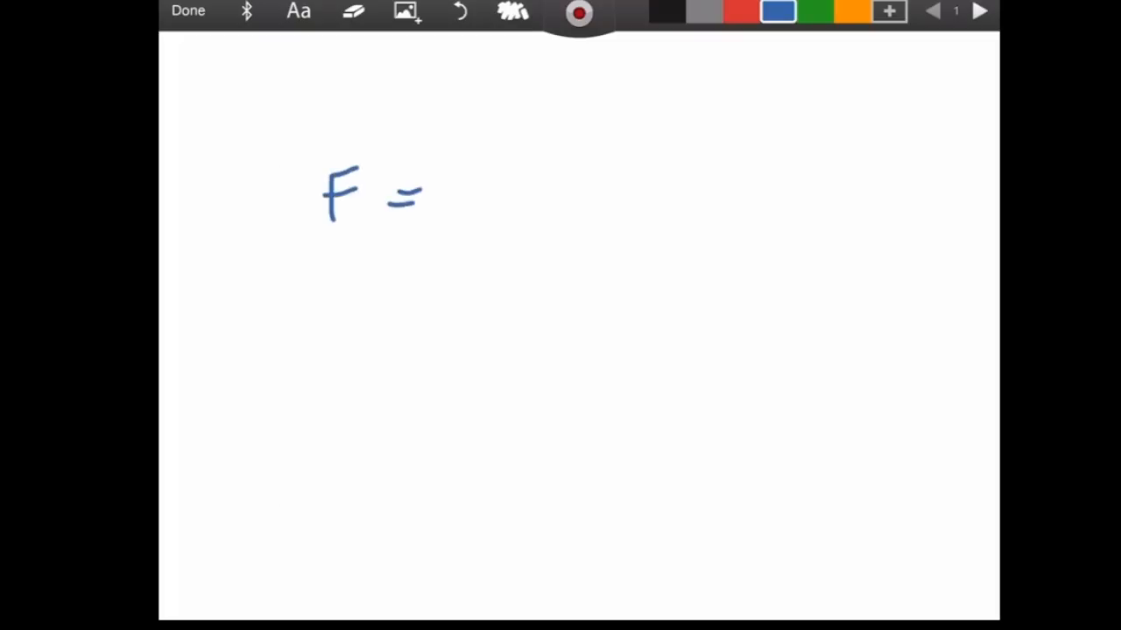
# Write F = m × a and D = m/V in blue and circle the m in both formulas.
pyautogui.moveTo(464, 192); pyautogui.dragTo(569, 196)
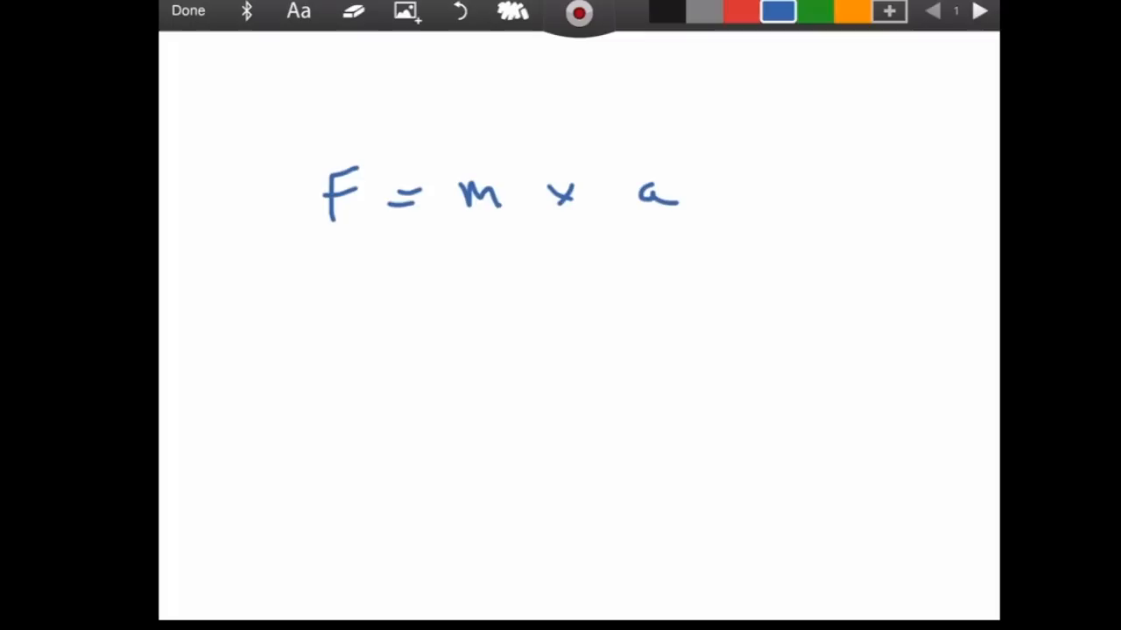
pyautogui.moveTo(324, 315); pyautogui.dragTo(420, 341)
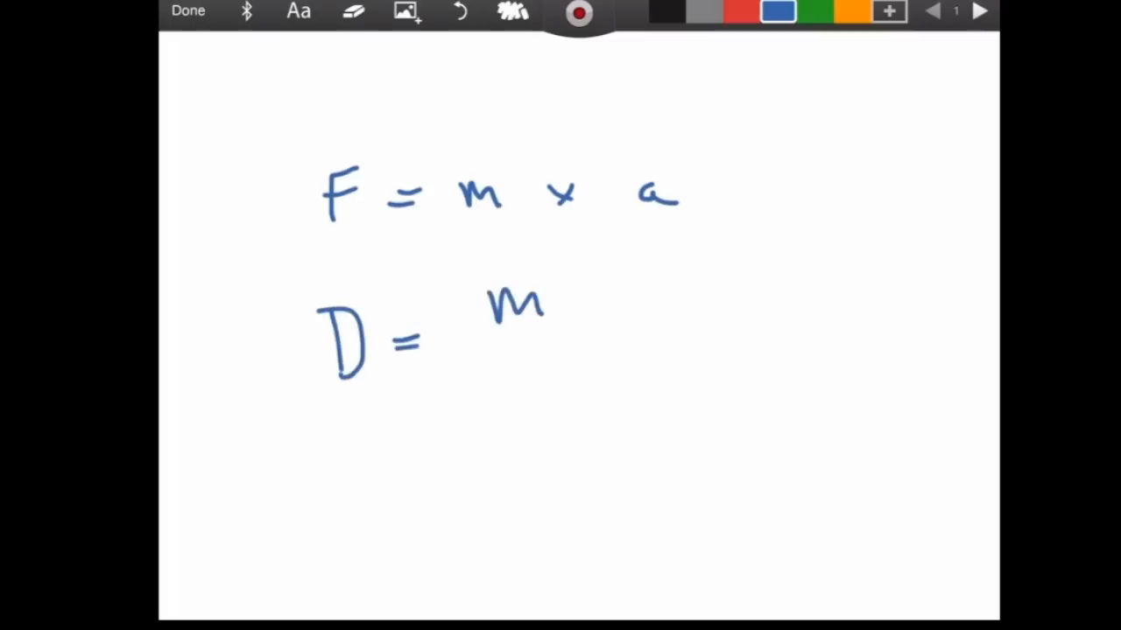
pyautogui.moveTo(473, 337); pyautogui.dragTo(574, 336)
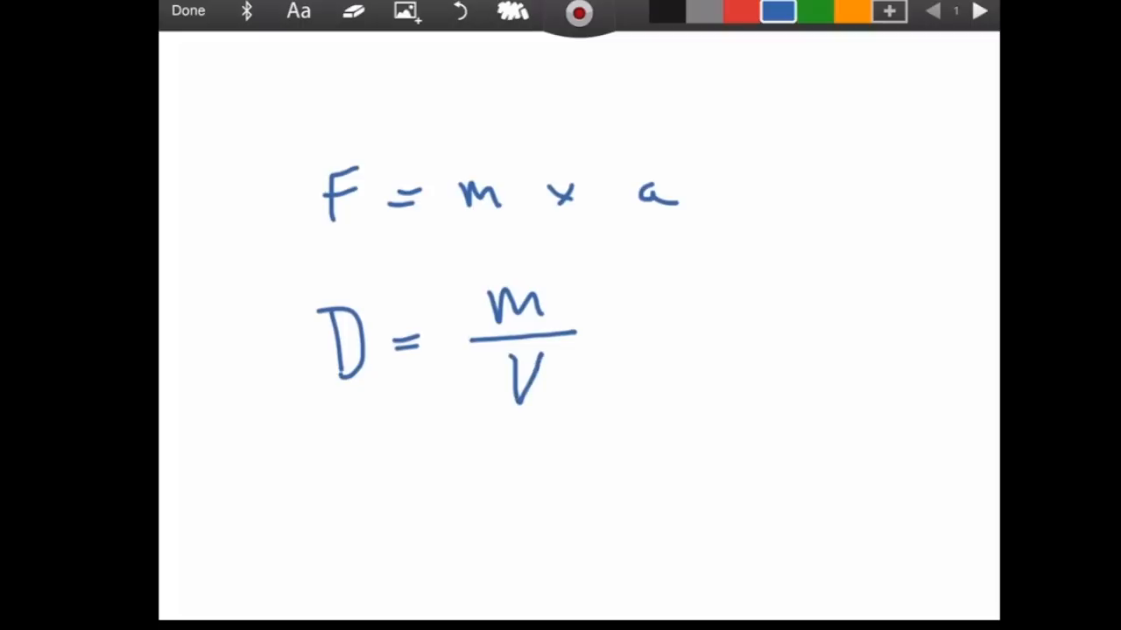
pyautogui.moveTo(447, 189); pyautogui.dragTo(499, 227)
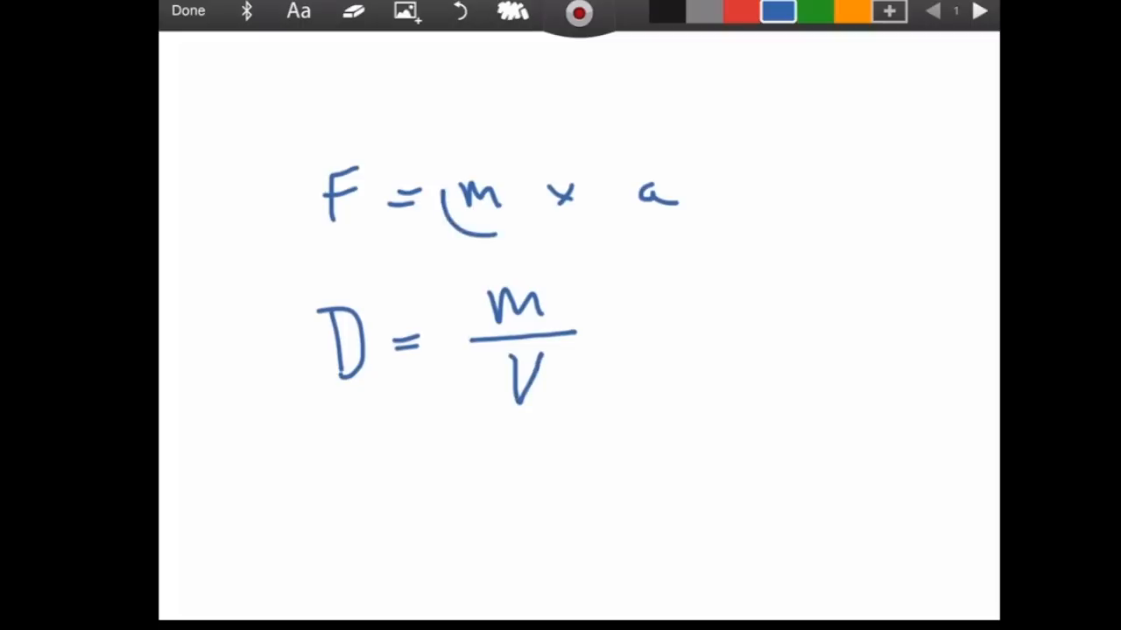
pyautogui.moveTo(447, 157); pyautogui.dragTo(525, 236)
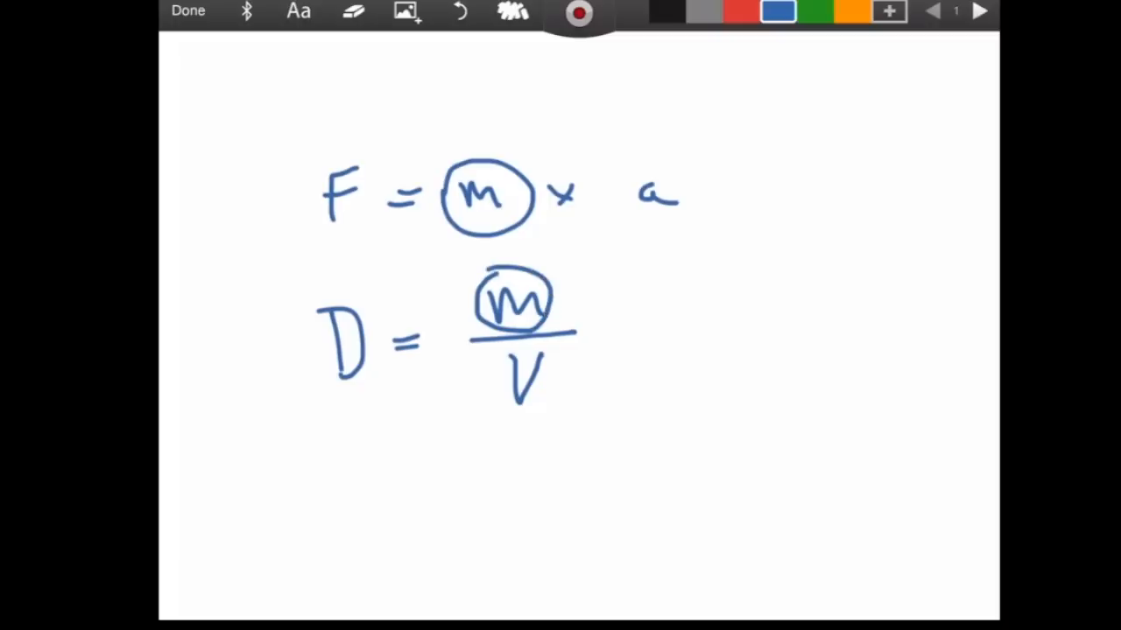
# Switch to red ink and start the F_RD = m × formula.
pyautogui.click(741, 11)
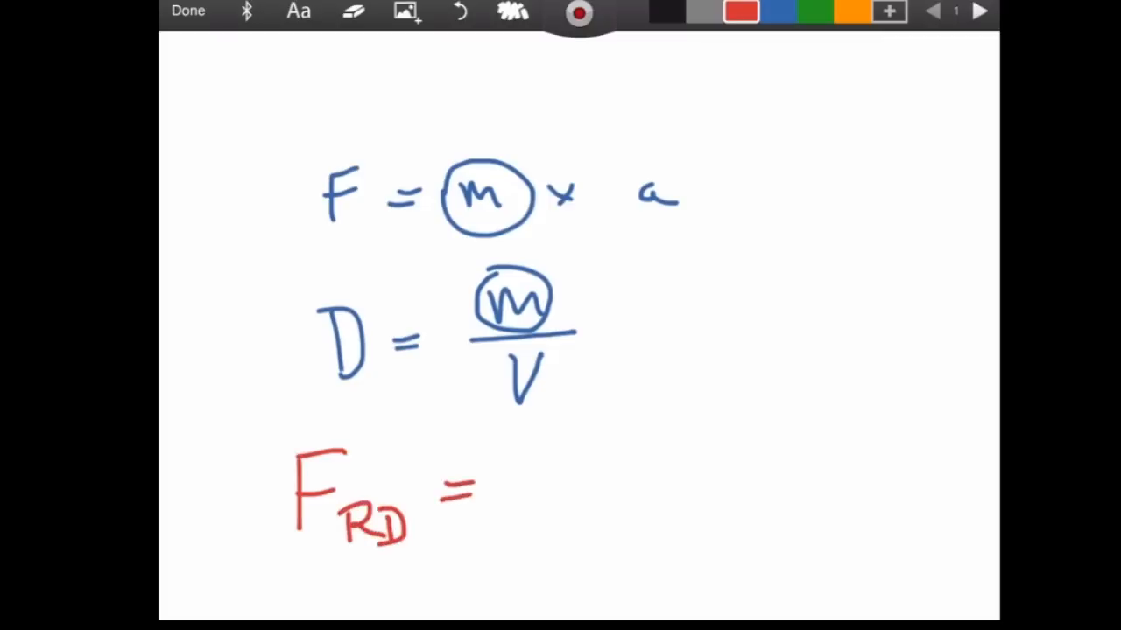
pyautogui.moveTo(526, 476); pyautogui.dragTo(648, 476)
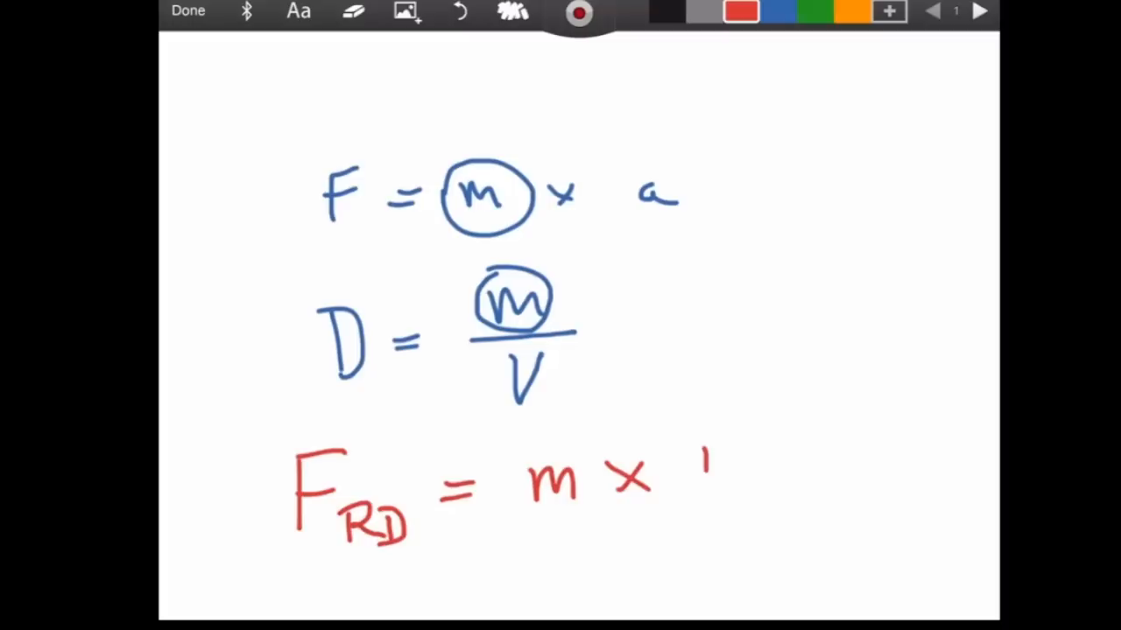
pyautogui.moveTo(701, 455); pyautogui.dragTo(710, 516)
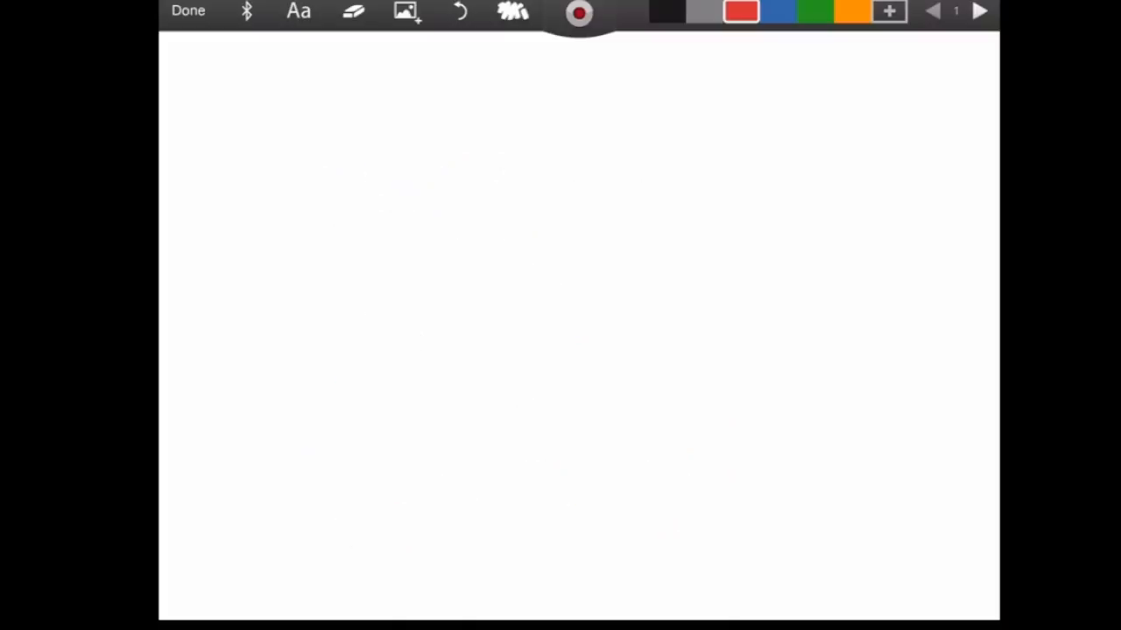
# Write the red buoyancy formula F_B = ρf Vf × gravity.
pyautogui.moveTo(301, 241); pyautogui.dragTo(301, 331)
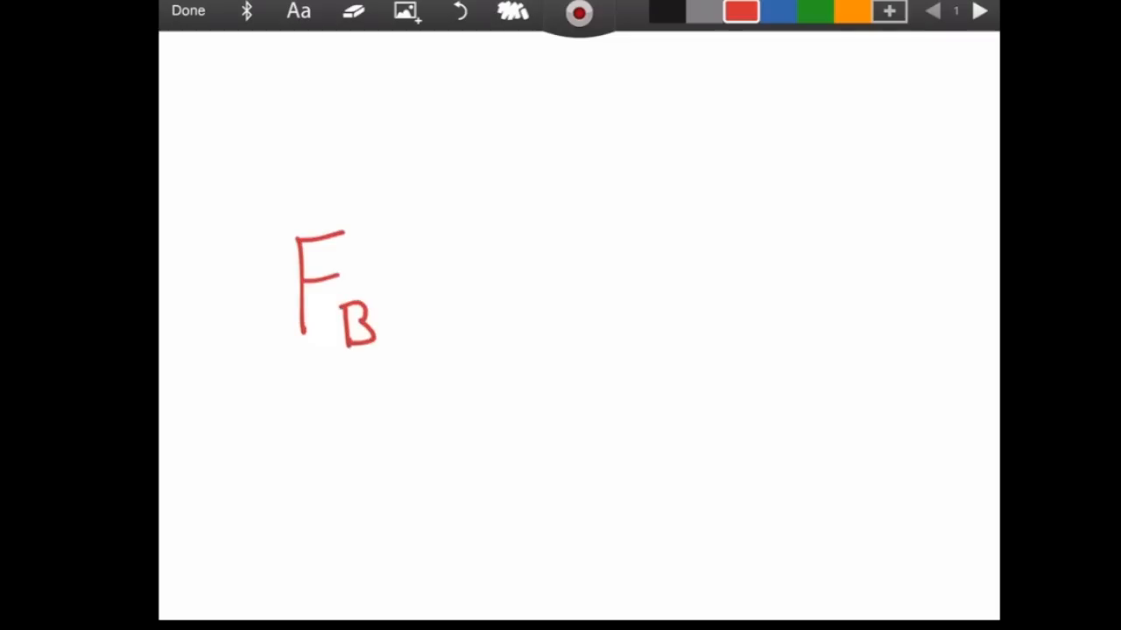
pyautogui.moveTo(393, 277); pyautogui.dragTo(441, 280)
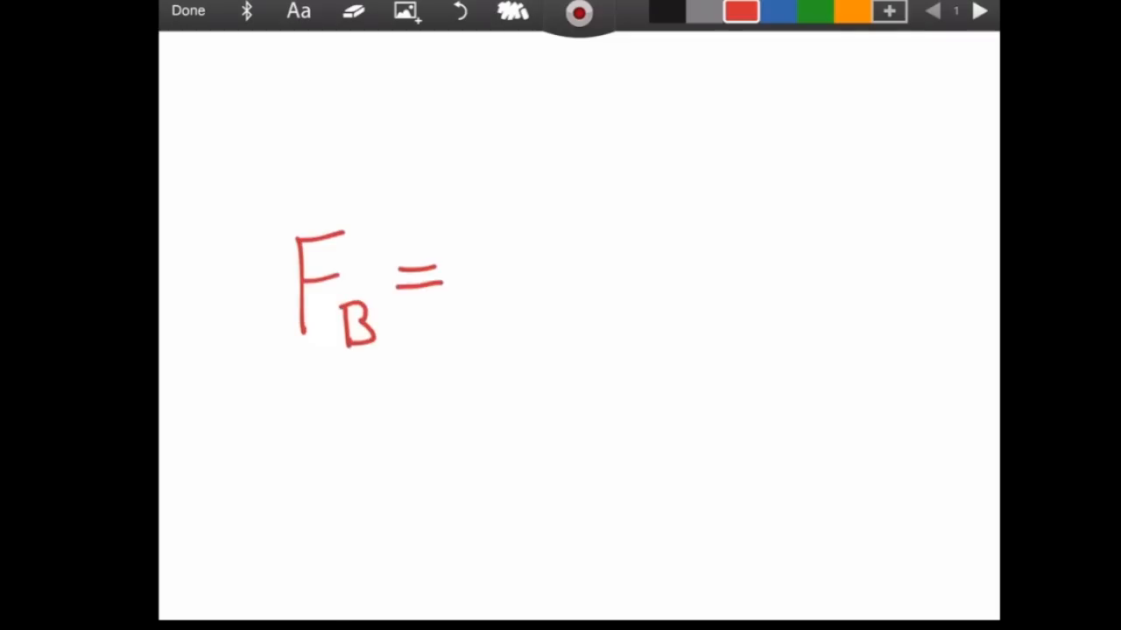
pyautogui.moveTo(481, 236); pyautogui.dragTo(477, 341)
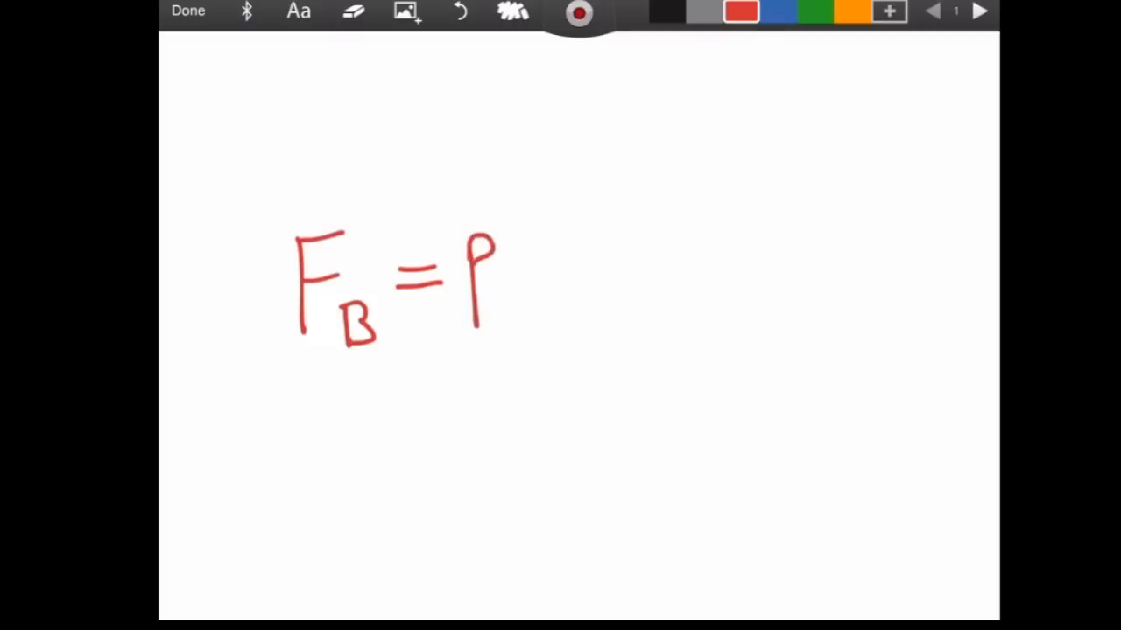
pyautogui.moveTo(508, 245); pyautogui.dragTo(526, 280)
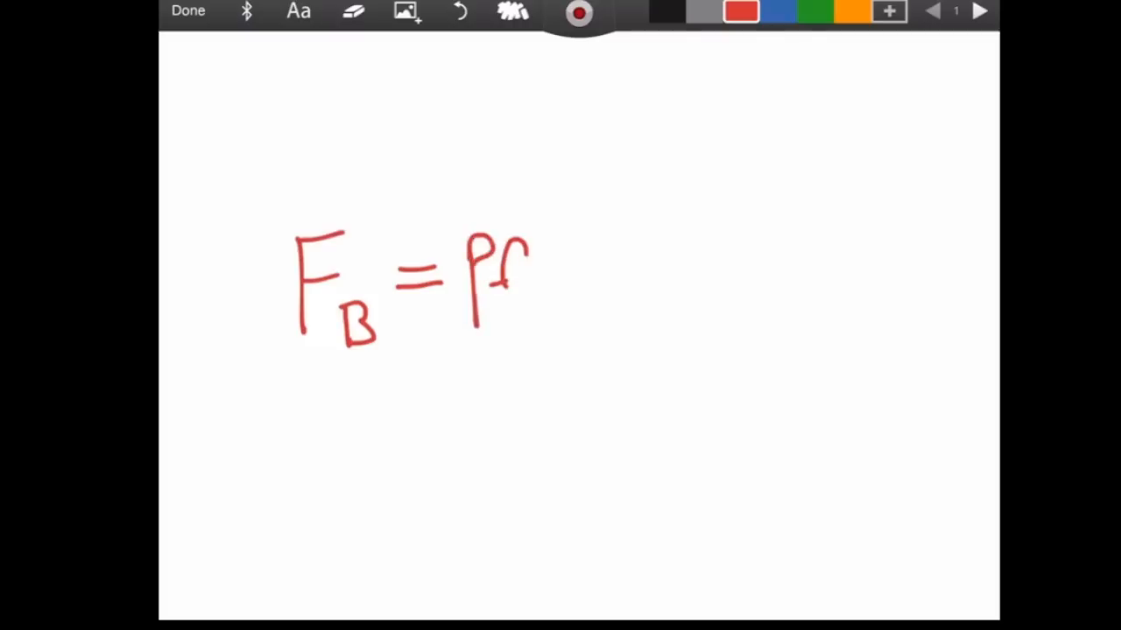
pyautogui.moveTo(539, 254); pyautogui.dragTo(599, 297)
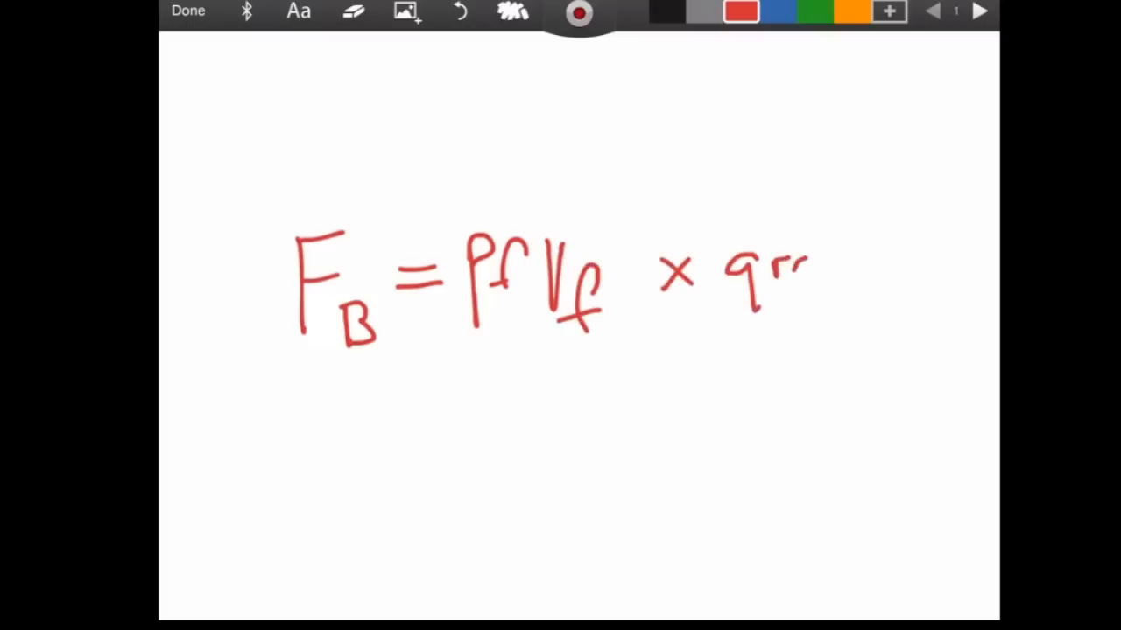
pyautogui.moveTo(787, 263); pyautogui.dragTo(919, 280)
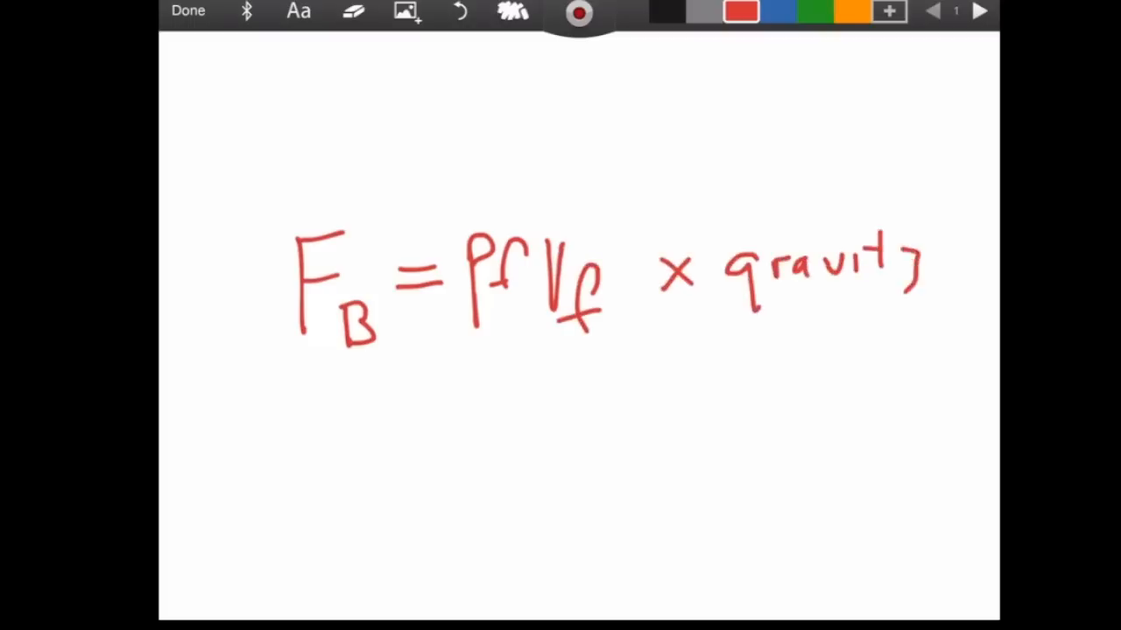
# Underline the word gravity and the ρf Vf term.
pyautogui.moveTo(744, 324); pyautogui.dragTo(936, 319)
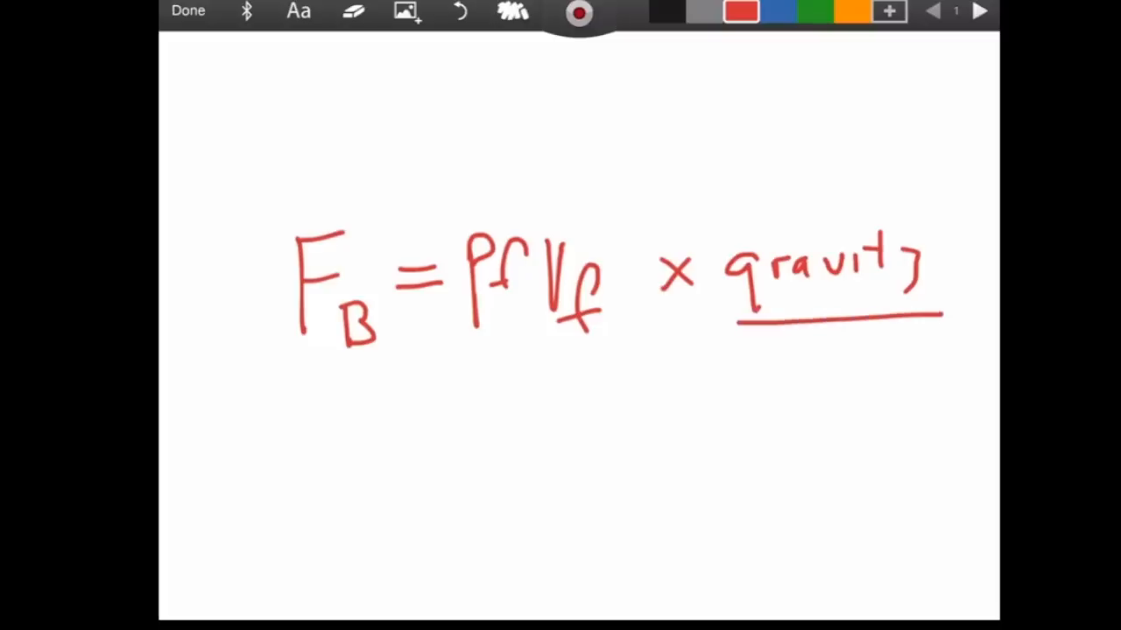
pyautogui.moveTo(411, 358); pyautogui.dragTo(628, 354)
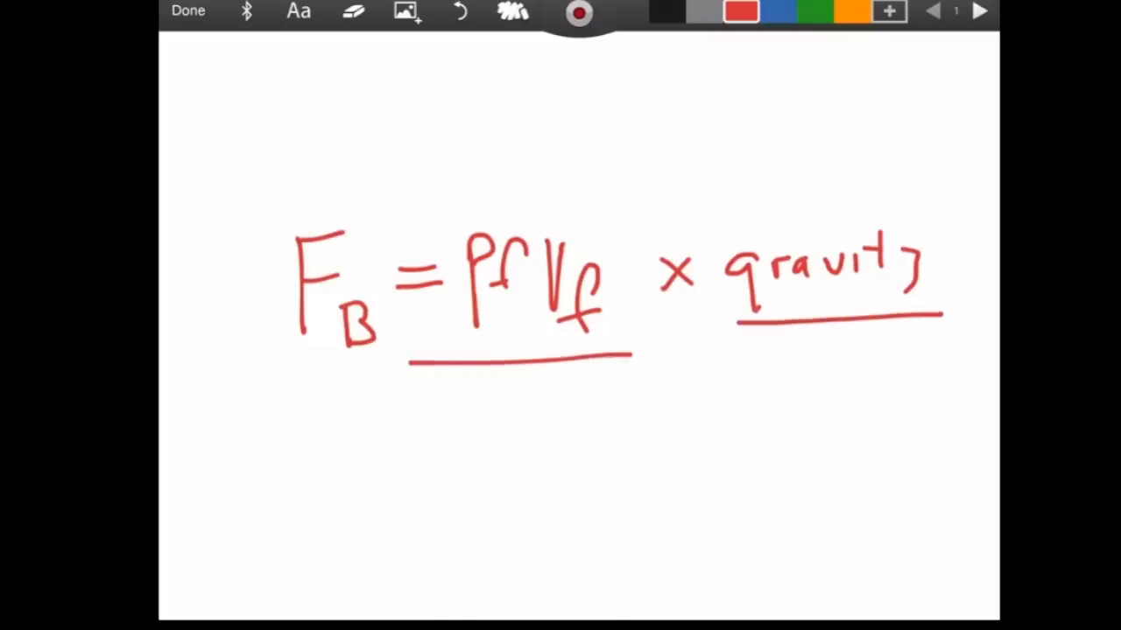
pyautogui.moveTo(272, 381); pyautogui.dragTo(359, 382)
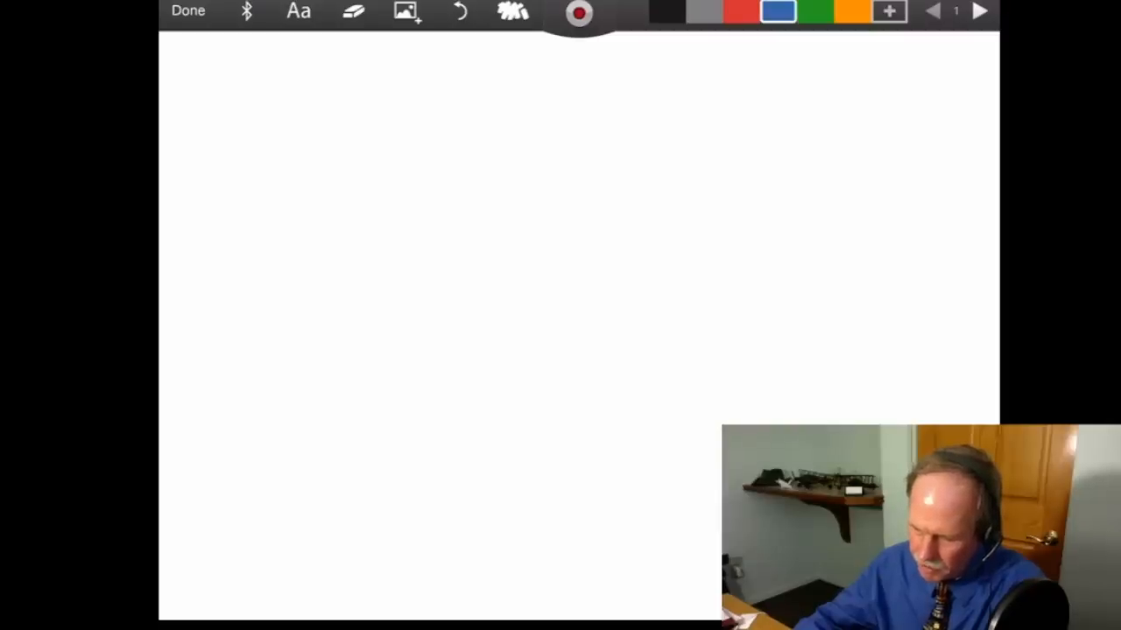
# Write the Weight obj heading with 10 kg and an arrow leading to 10kg.
pyautogui.moveTo(280, 132); pyautogui.dragTo(560, 157)
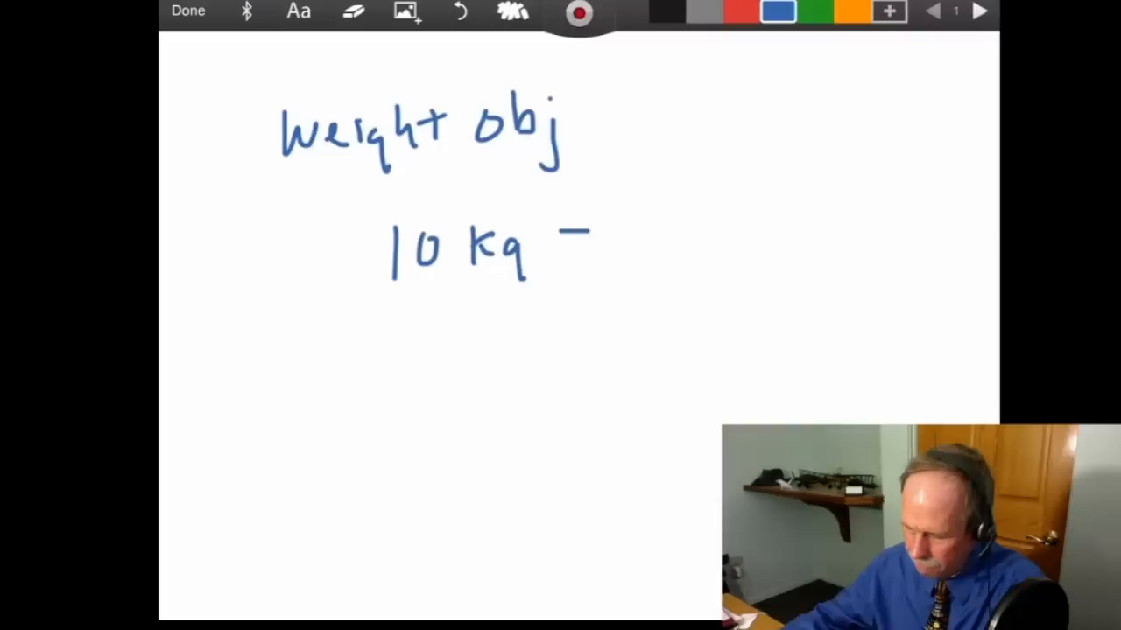
pyautogui.moveTo(564, 235); pyautogui.dragTo(648, 231)
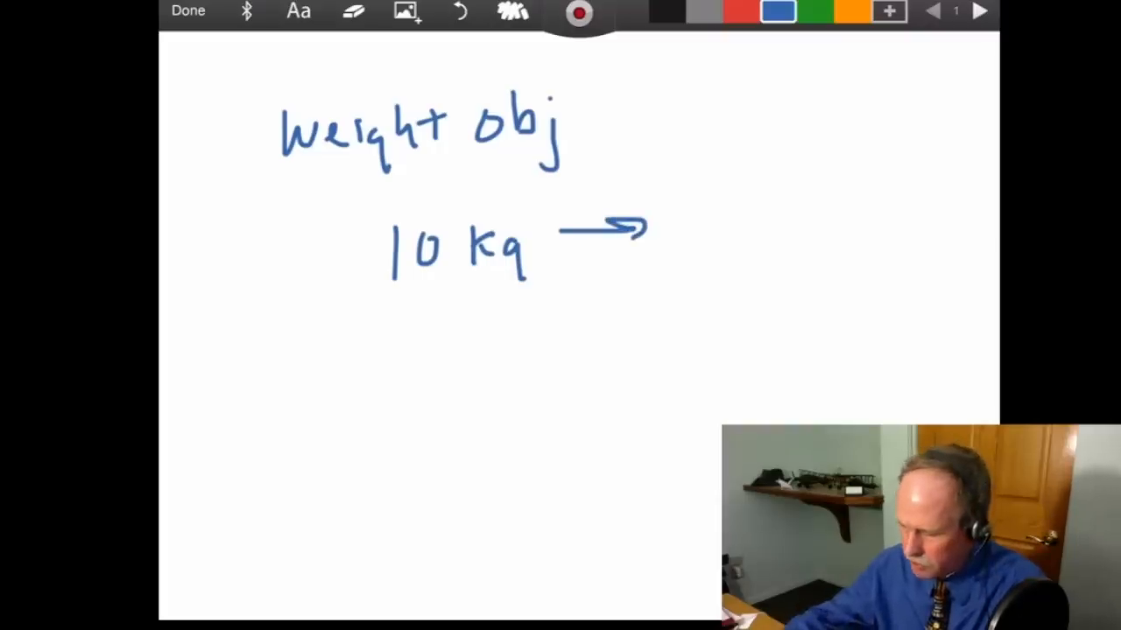
pyautogui.moveTo(674, 227); pyautogui.dragTo(788, 253)
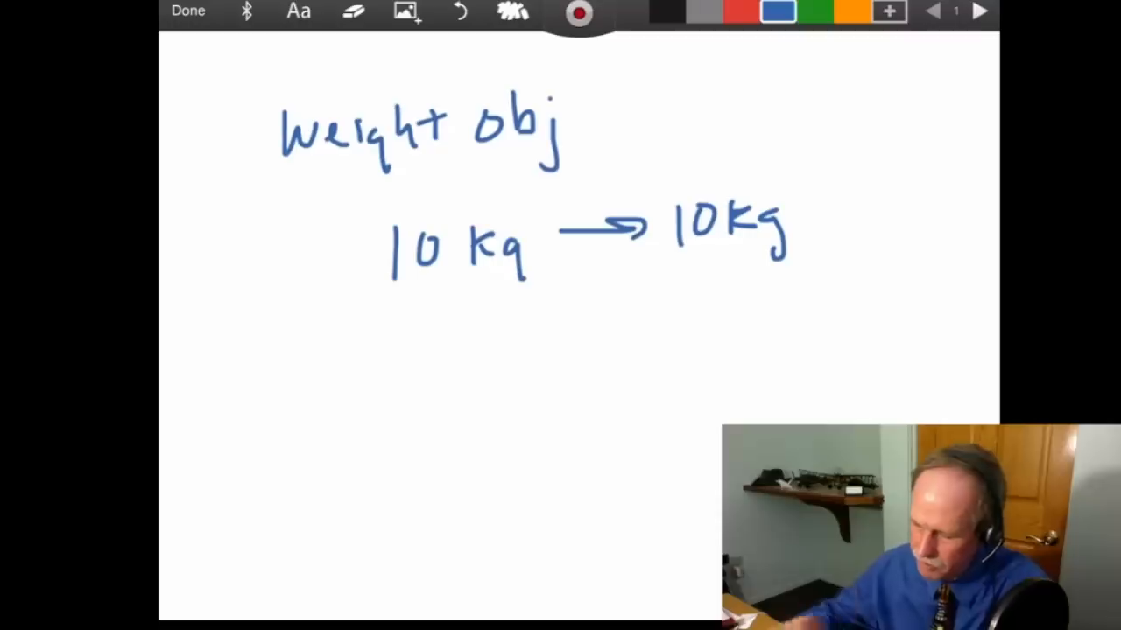
# Write the second example 10k − 2kg → 8kg below the first.
pyautogui.moveTo(389, 353); pyautogui.dragTo(389, 402)
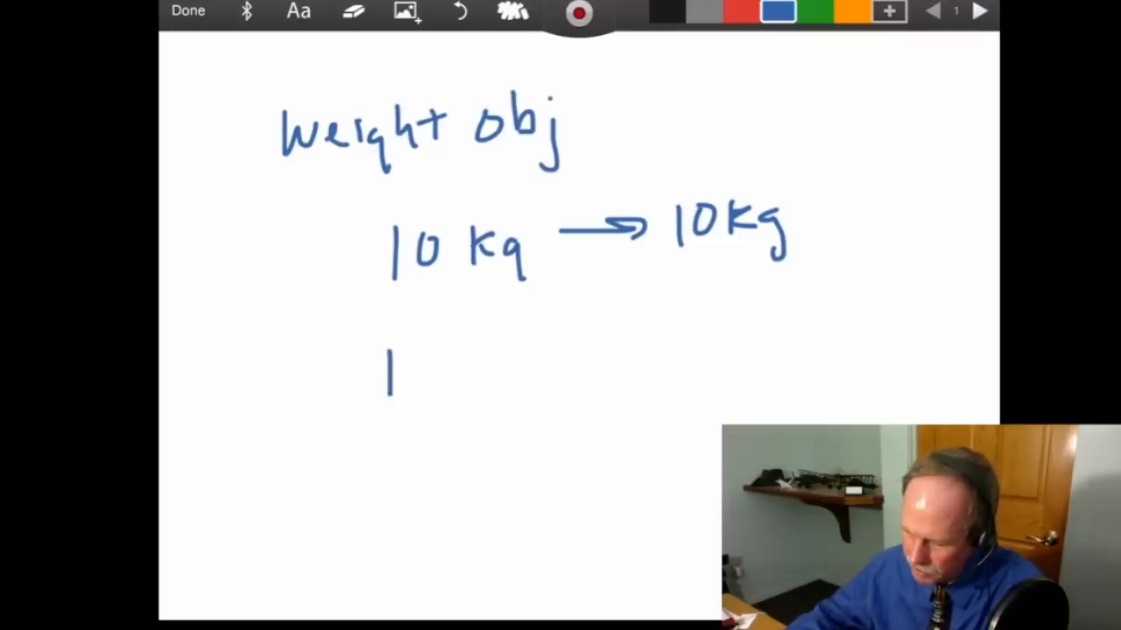
pyautogui.moveTo(389, 359); pyautogui.dragTo(487, 376)
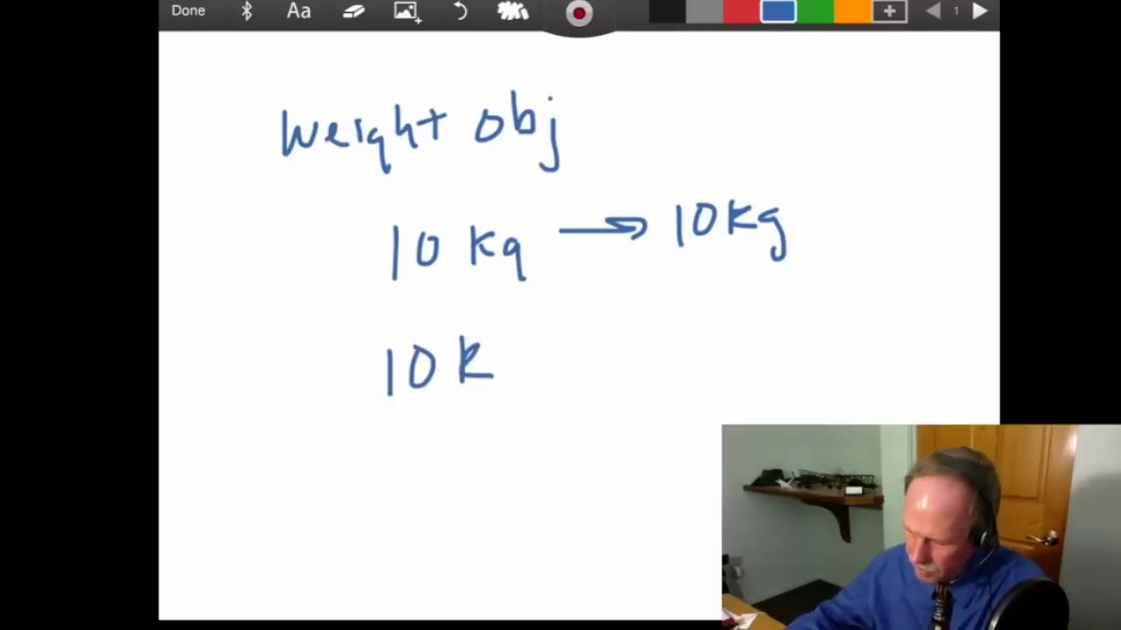
pyautogui.moveTo(508, 359); pyautogui.dragTo(547, 359)
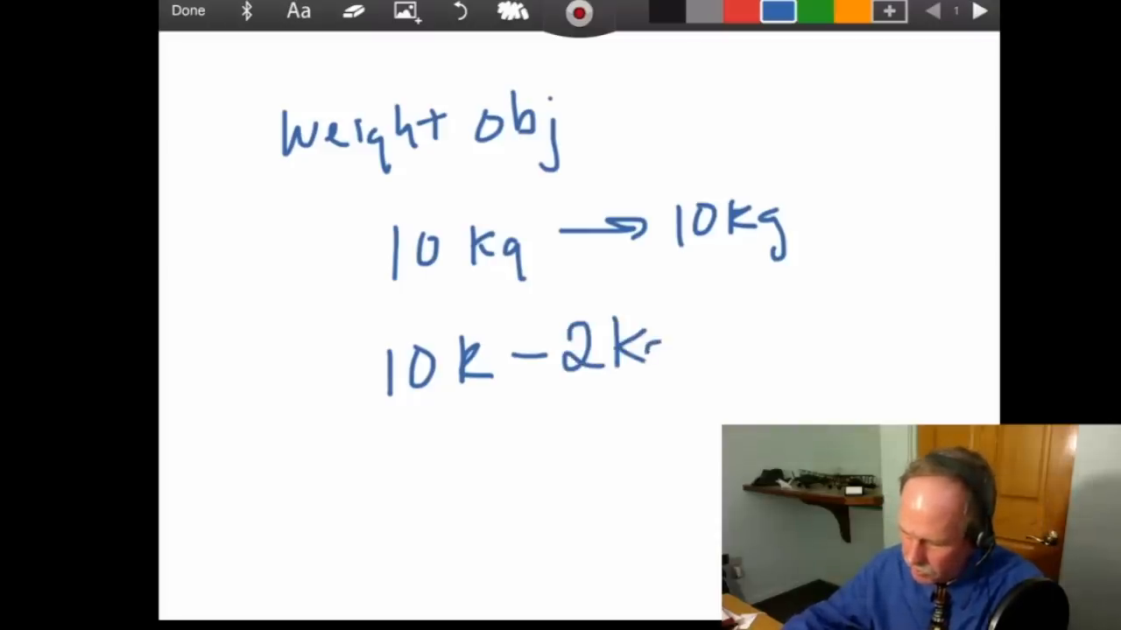
pyautogui.moveTo(644, 351); pyautogui.dragTo(665, 377)
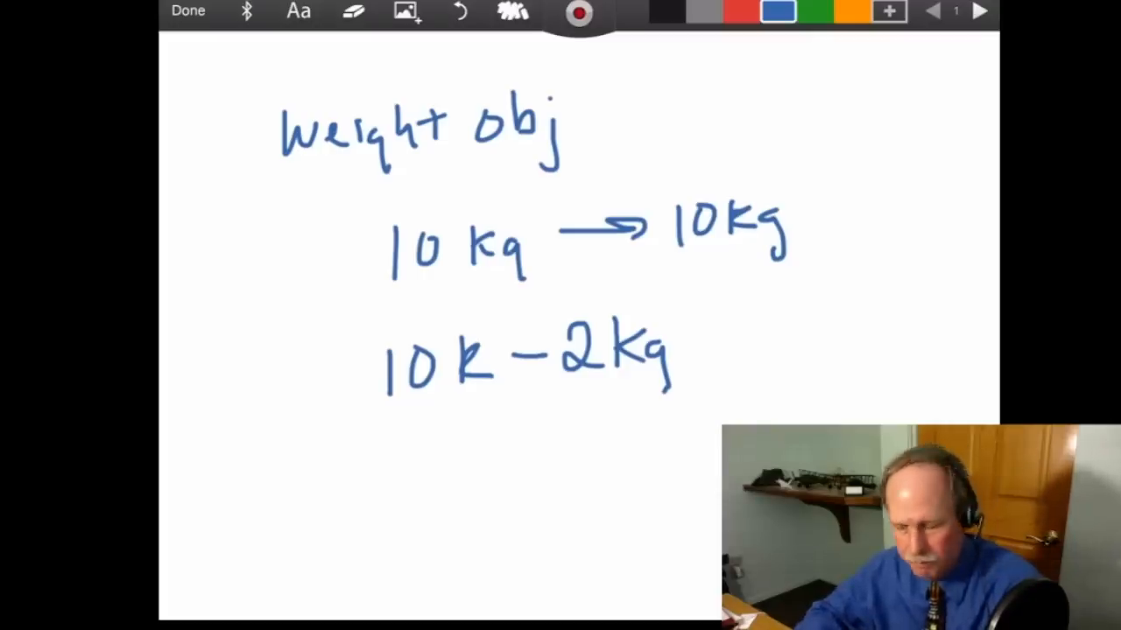
pyautogui.moveTo(385, 406); pyautogui.dragTo(476, 402)
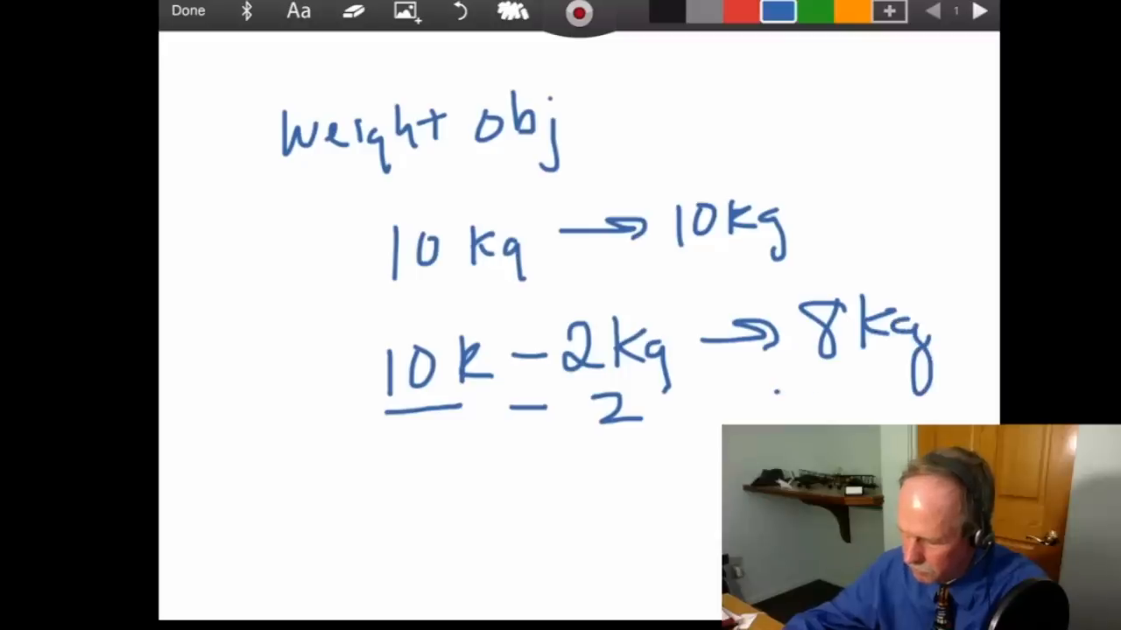
pyautogui.moveTo(779, 389); pyautogui.dragTo(937, 386)
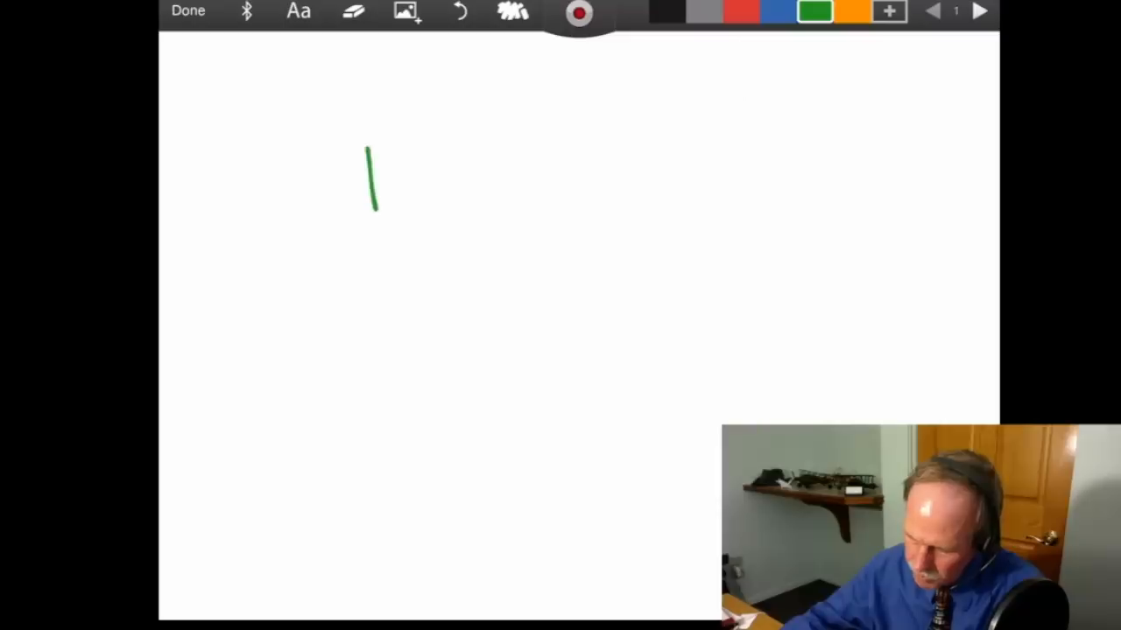
# Write F = m × a in green with an arrow under m and the a underlined.
pyautogui.moveTo(367, 149); pyautogui.dragTo(526, 184)
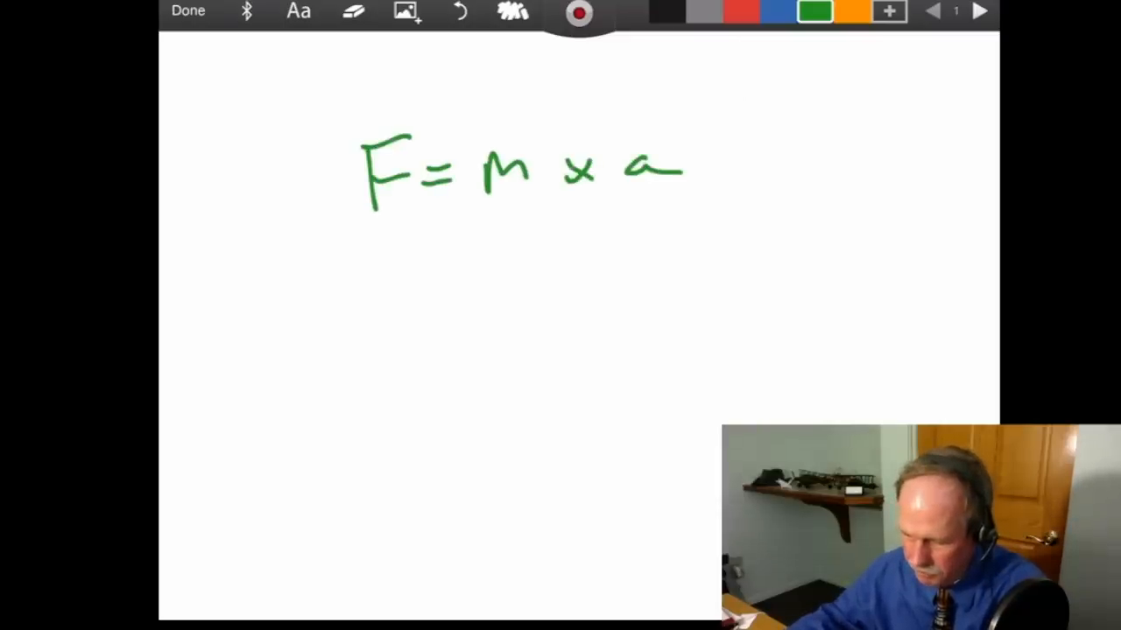
pyautogui.moveTo(504, 254); pyautogui.dragTo(508, 201)
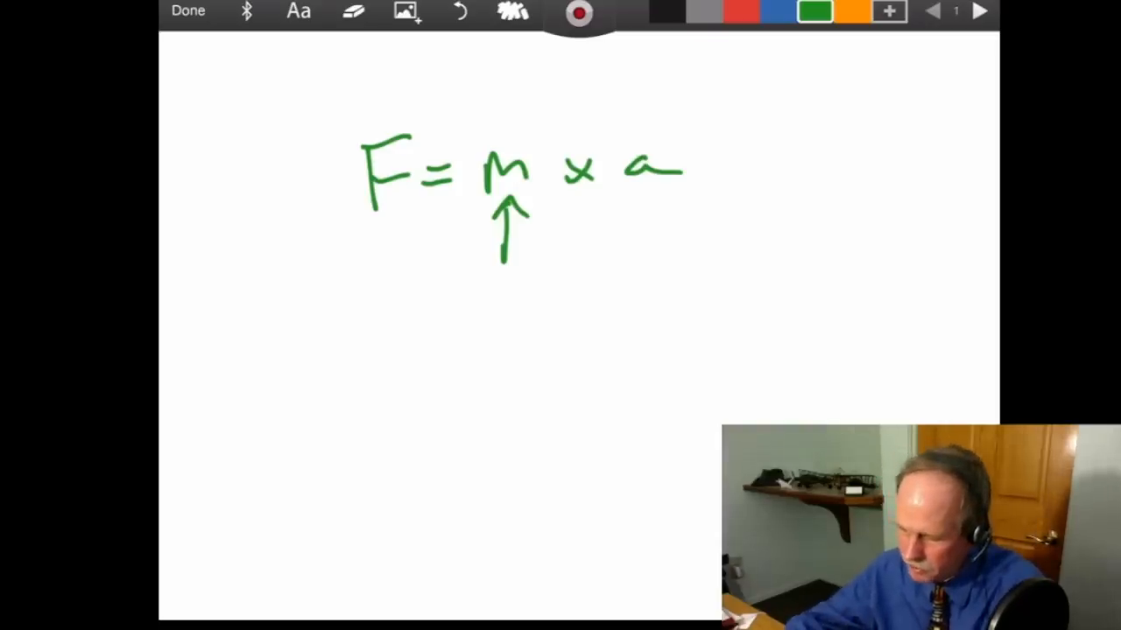
pyautogui.moveTo(627, 196); pyautogui.dragTo(679, 196)
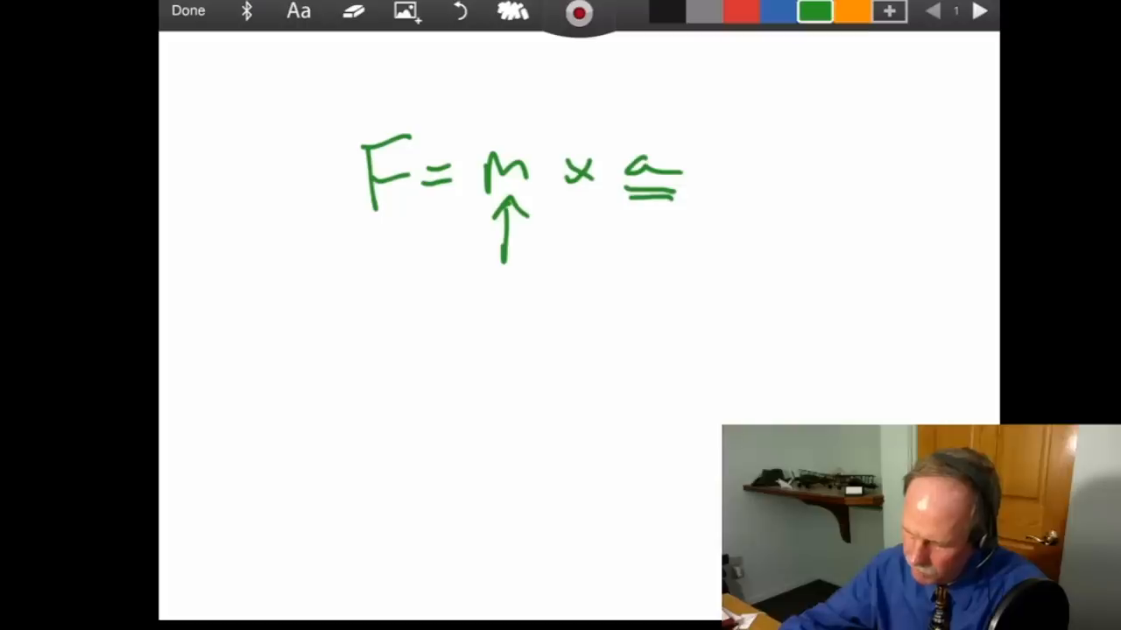
# Draw a gray downward arrow at the left marked minus on top and plus below.
pyautogui.moveTo(266, 179); pyautogui.dragTo(266, 490)
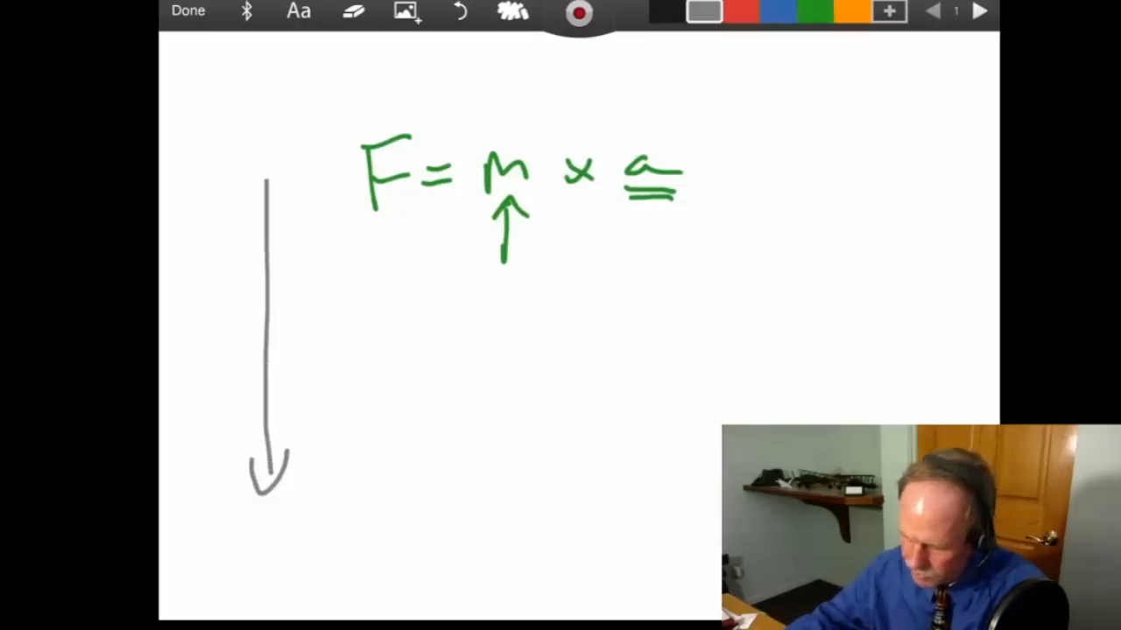
pyautogui.moveTo(259, 525); pyautogui.dragTo(262, 552)
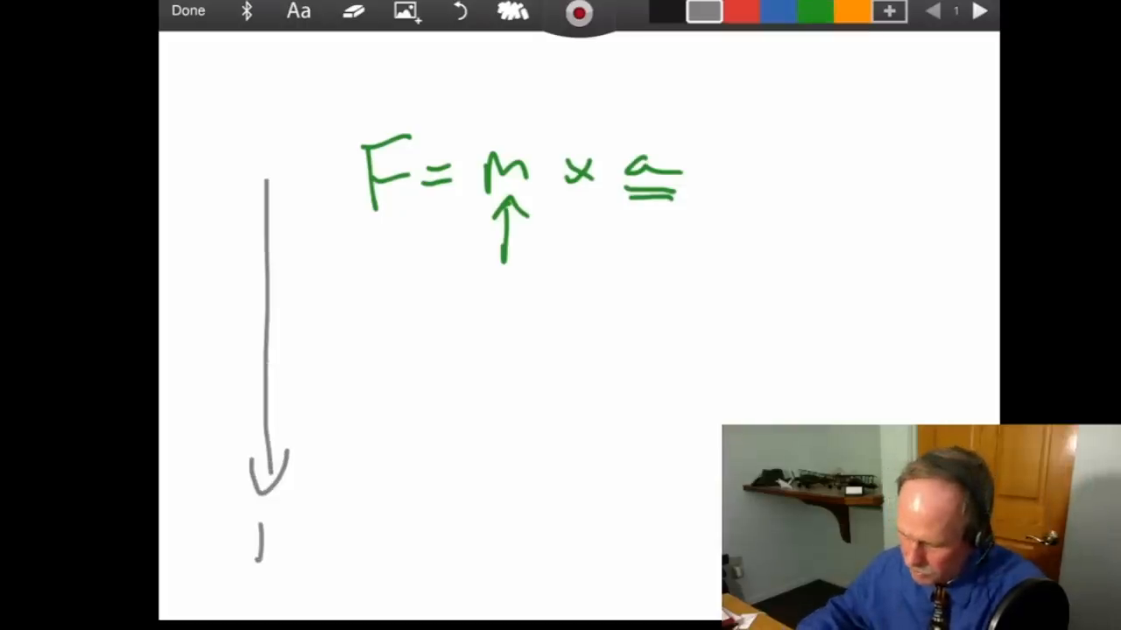
pyautogui.moveTo(245, 122); pyautogui.dragTo(271, 122)
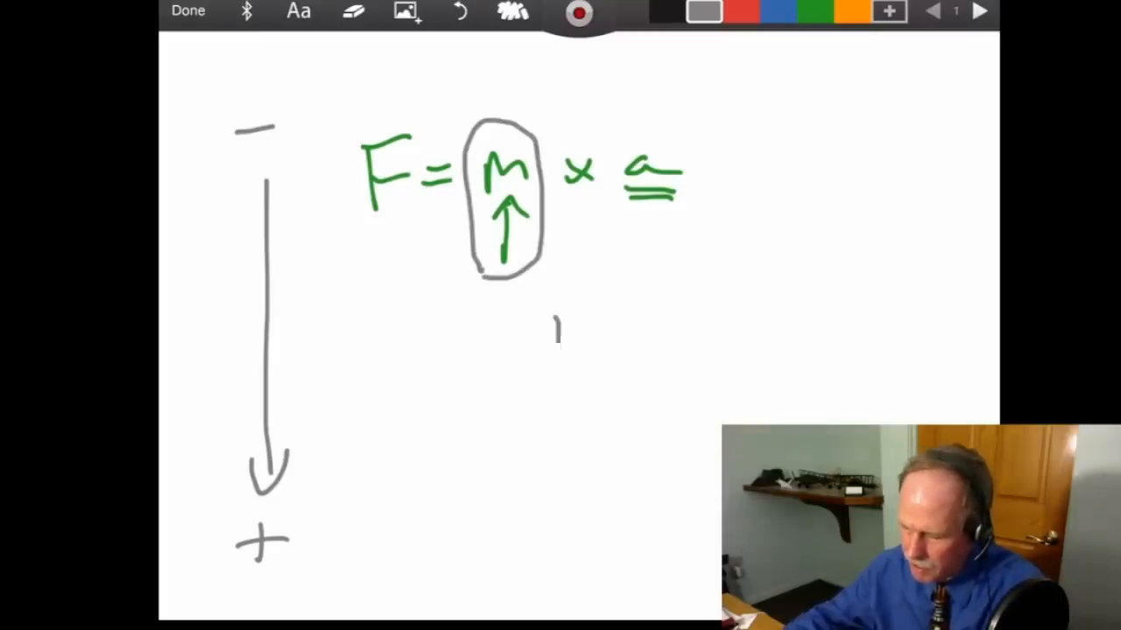
pyautogui.moveTo(543, 333); pyautogui.dragTo(639, 420)
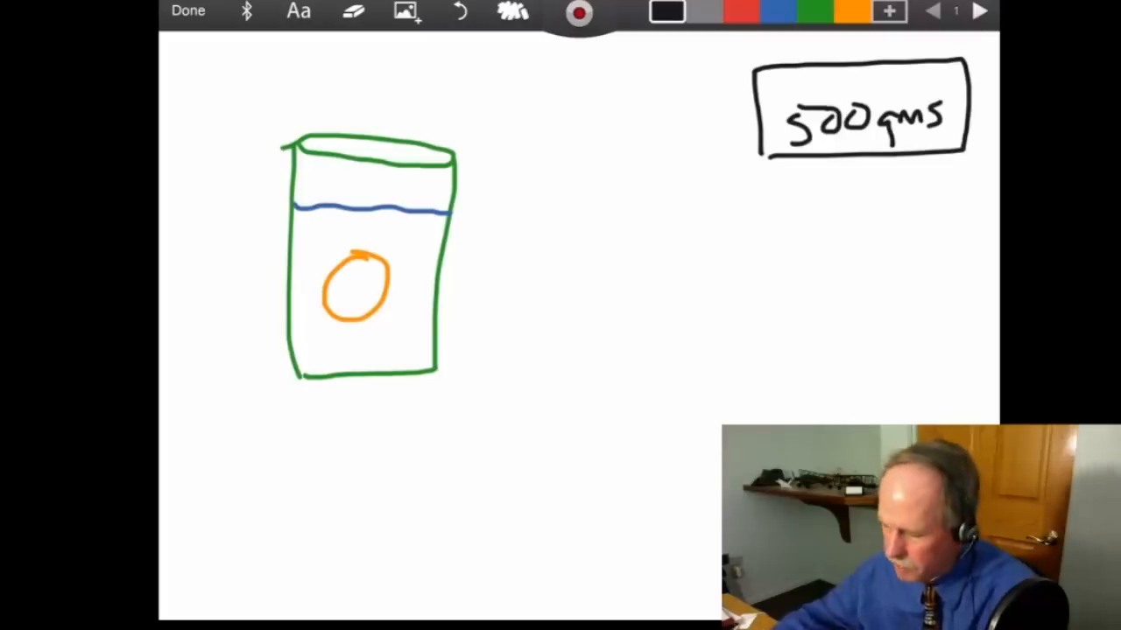
# Write 'Mass Ob − Mass fluid' beside the water container.
pyautogui.moveTo(770, 166); pyautogui.dragTo(949, 166)
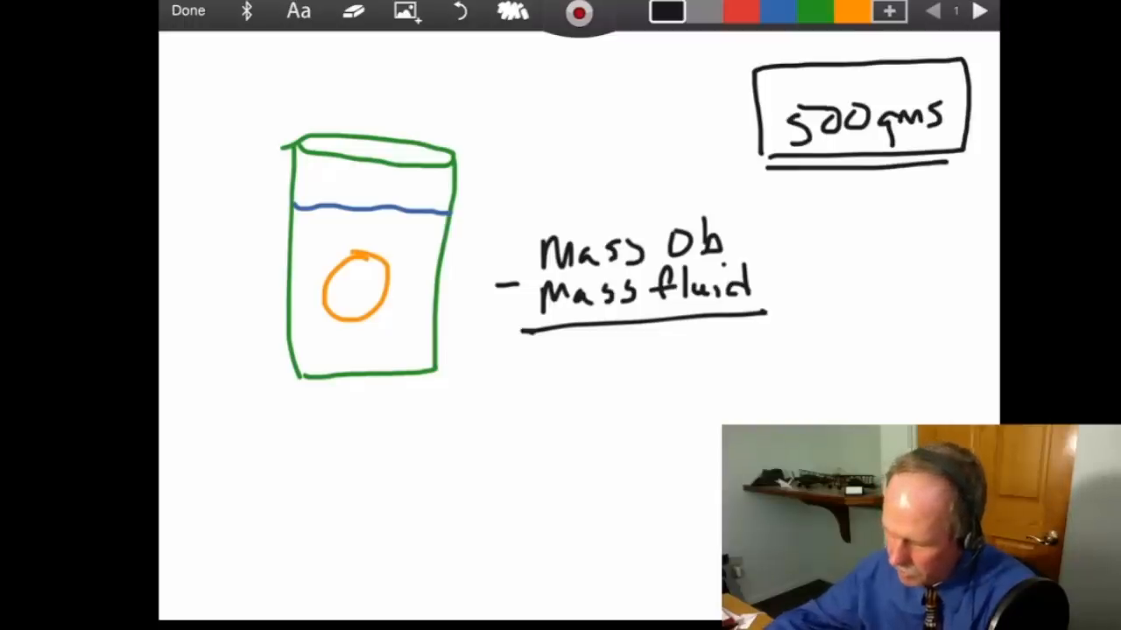
# In blue, work out 750 − 500 = (+)250 × g and add a gray minus-to-plus arrow and a blue down arrow.
pyautogui.click(791, 16)
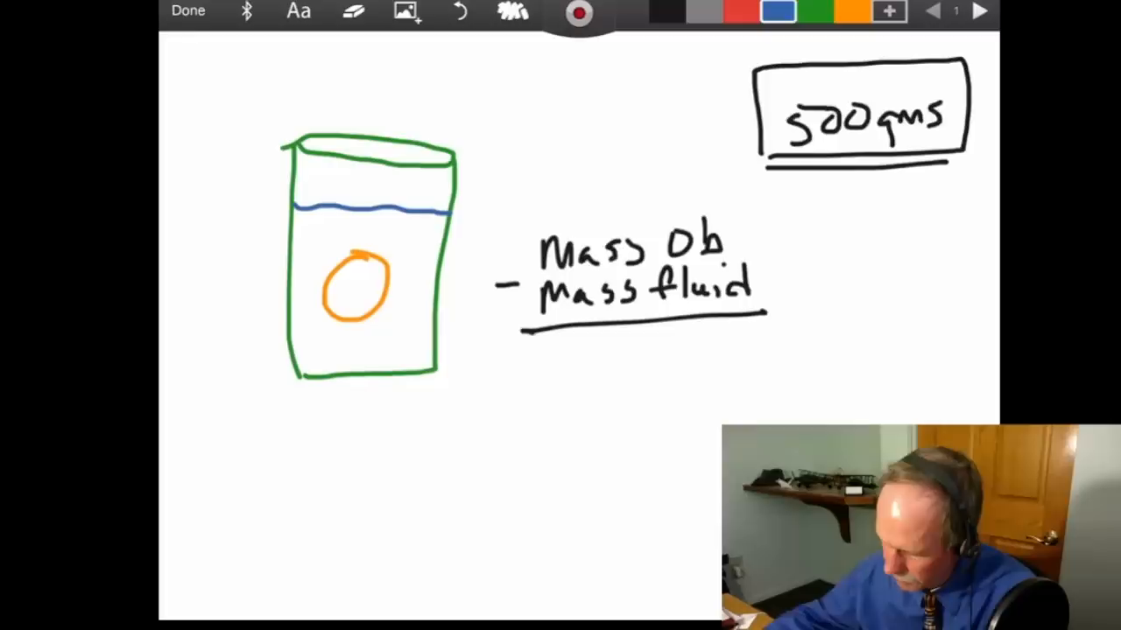
pyautogui.moveTo(823, 224); pyautogui.dragTo(910, 236)
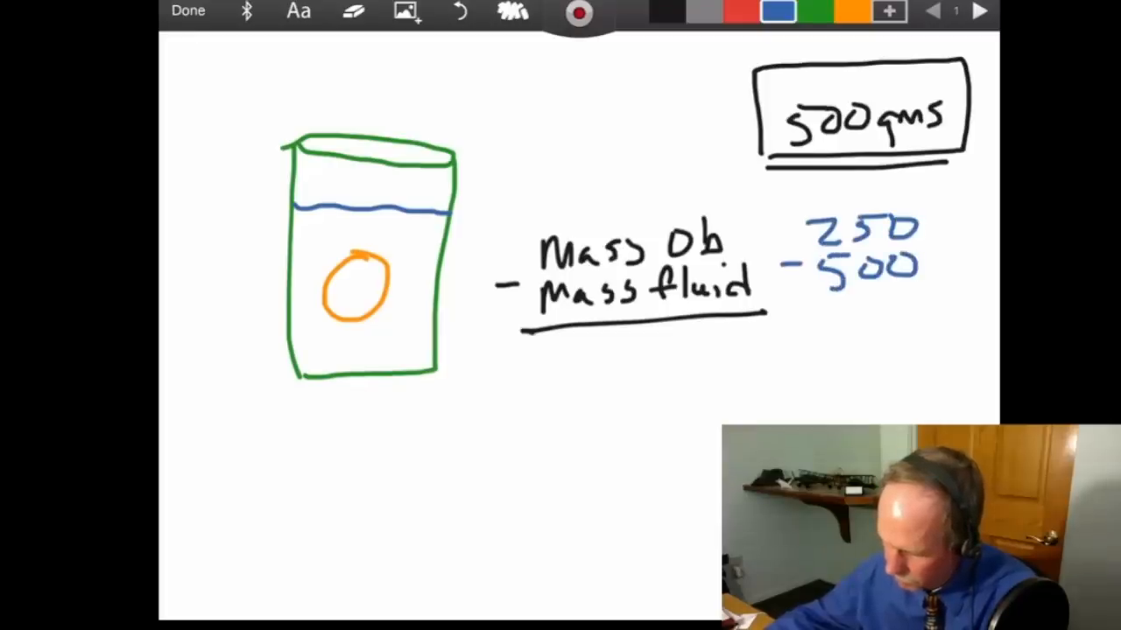
pyautogui.moveTo(796, 306); pyautogui.dragTo(954, 302)
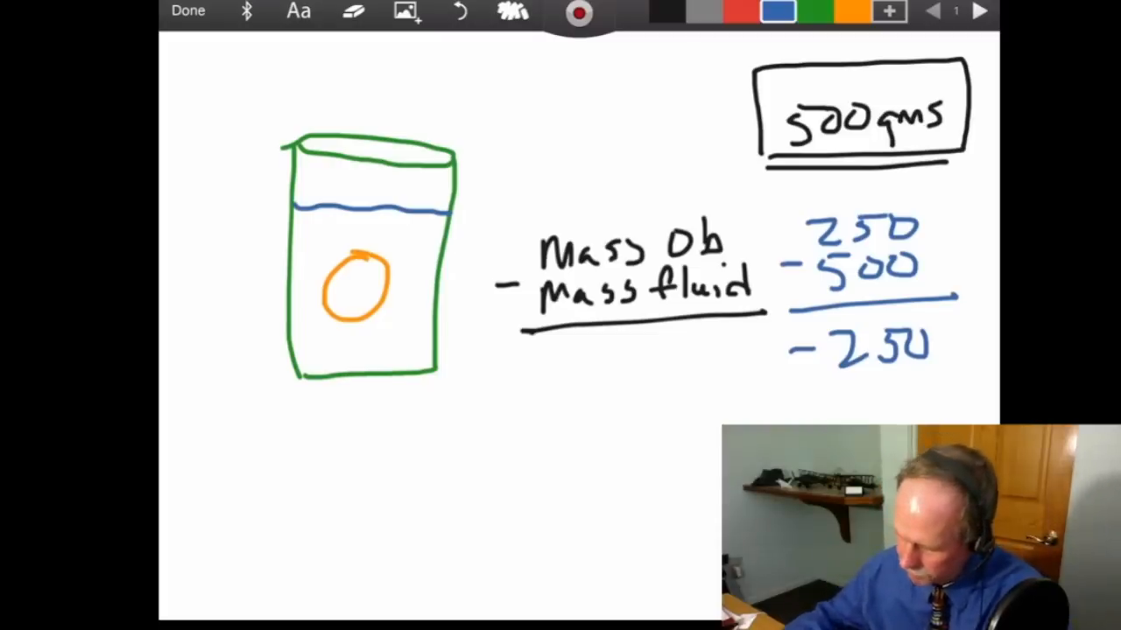
pyautogui.moveTo(206, 280); pyautogui.dragTo(207, 464)
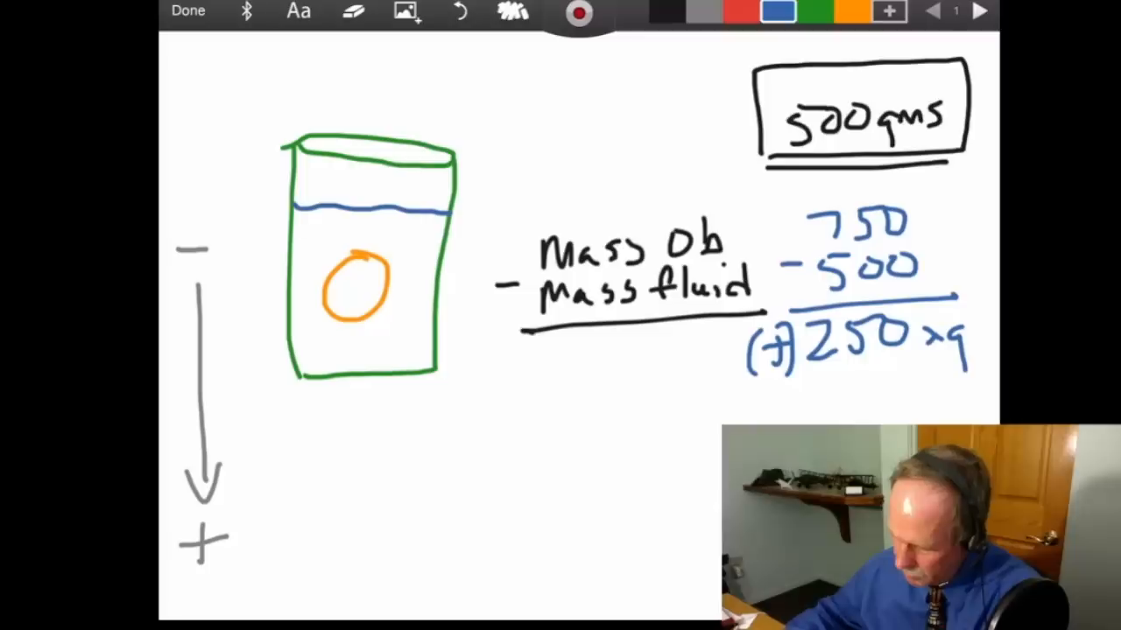
pyautogui.moveTo(179, 578); pyautogui.dragTo(236, 578)
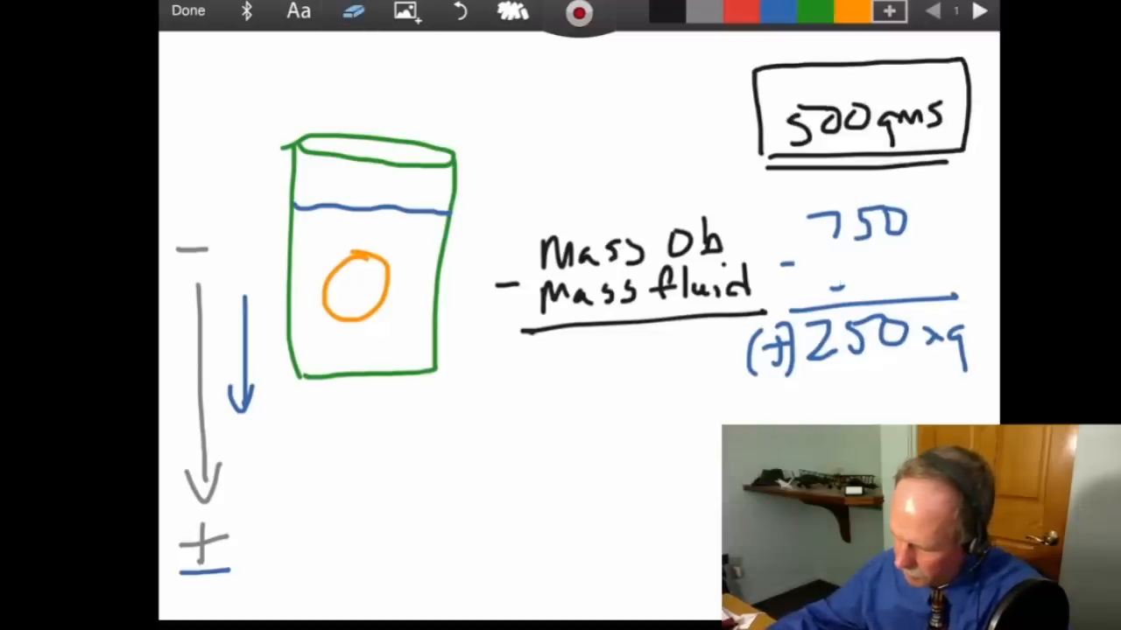
# Replace the old figures with a new subtraction showing 50 over −750.
pyautogui.click(791, 14)
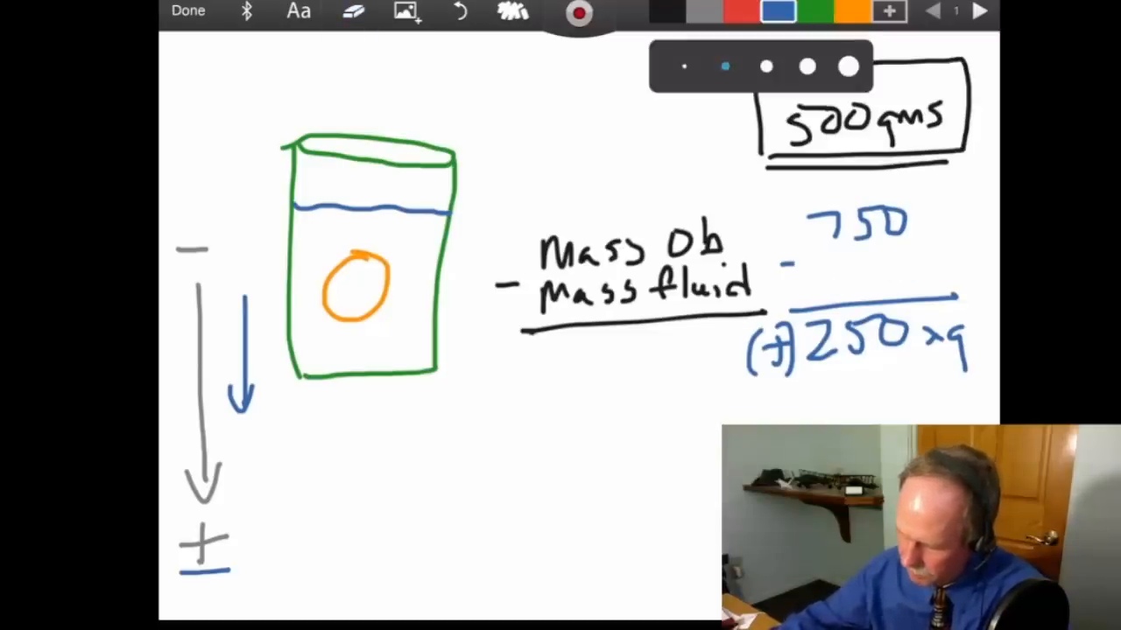
pyautogui.write('75c')
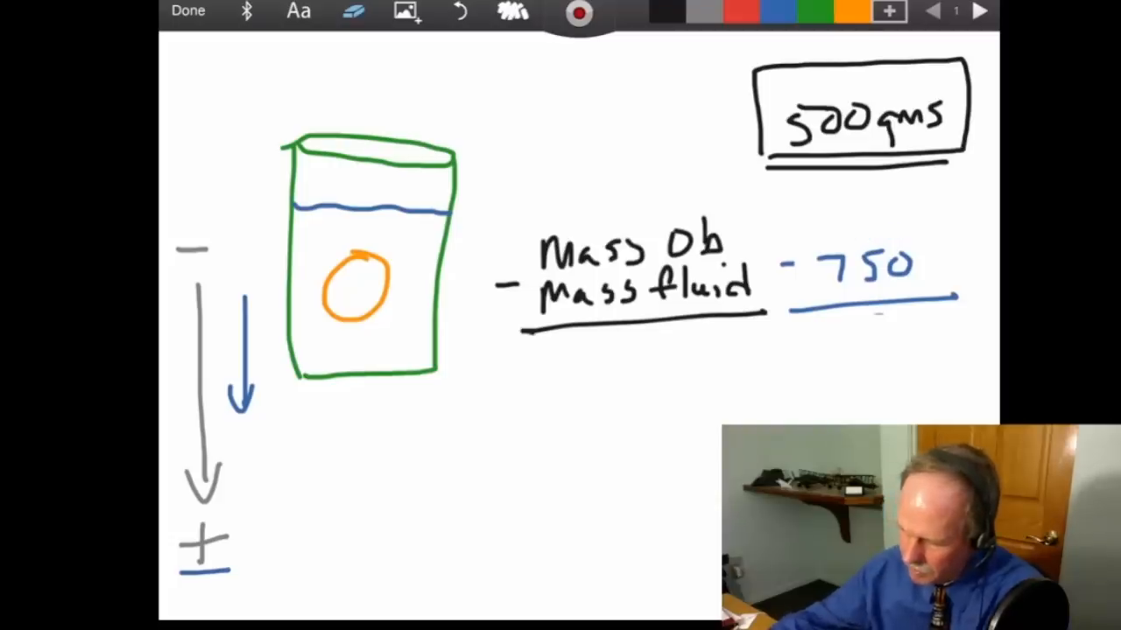
pyautogui.write('50')
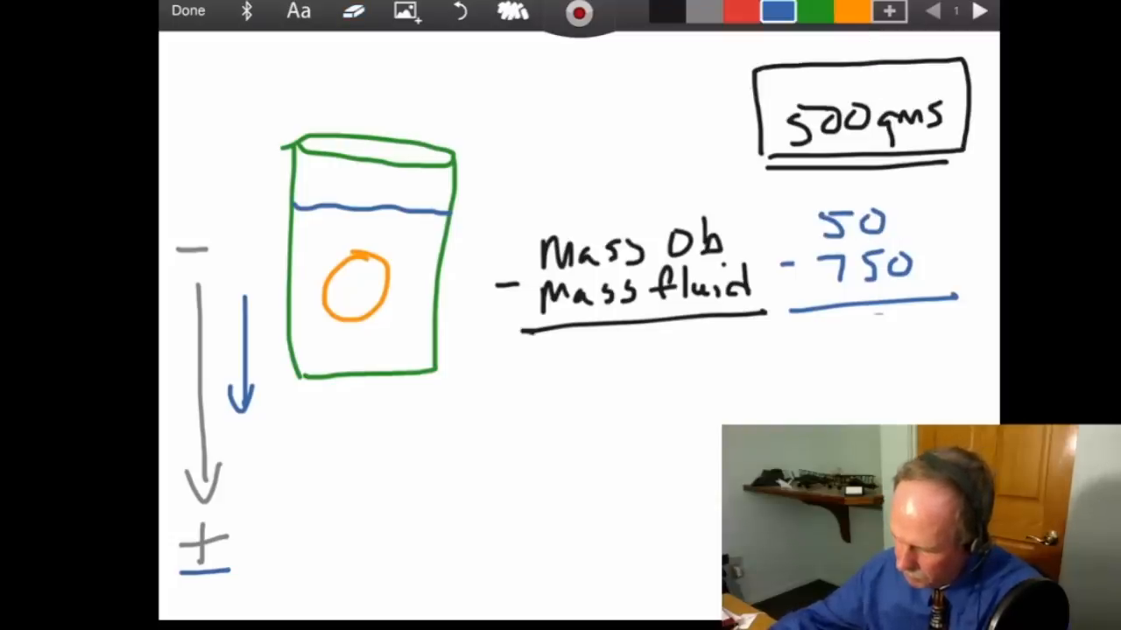